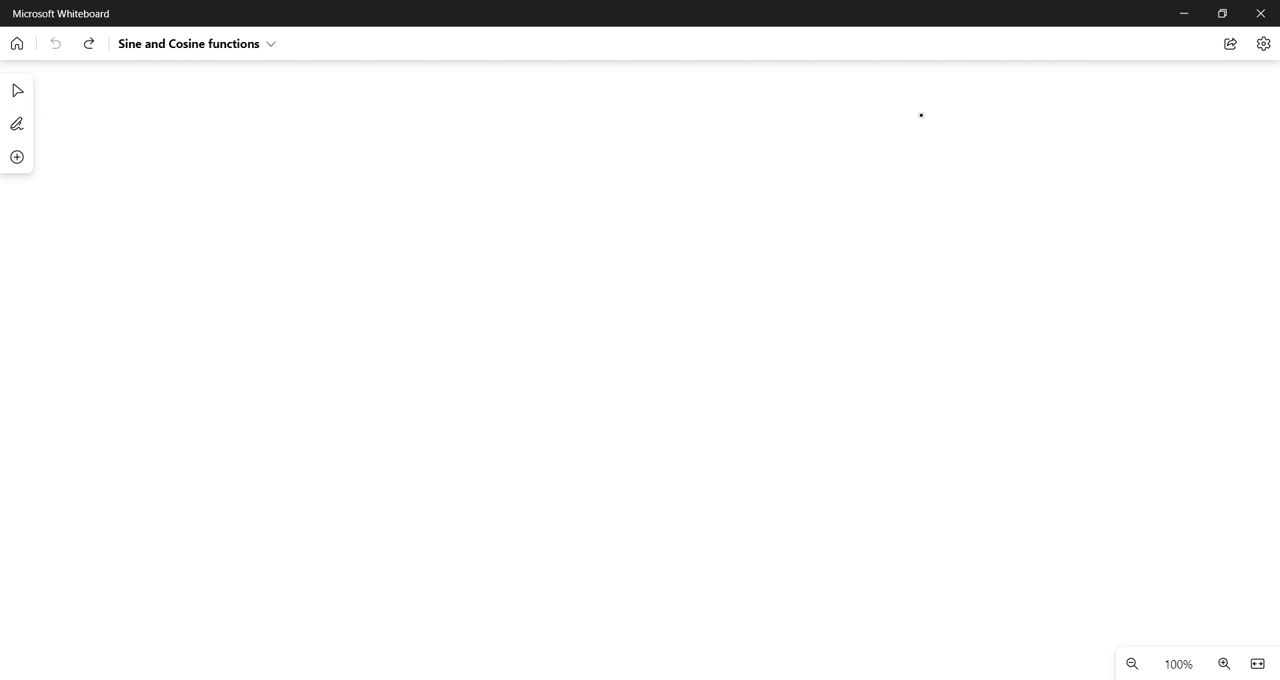
Draw a circle near the board centre with vertical and horizontal axes crossing through it
drag(462, 304, 658, 144)
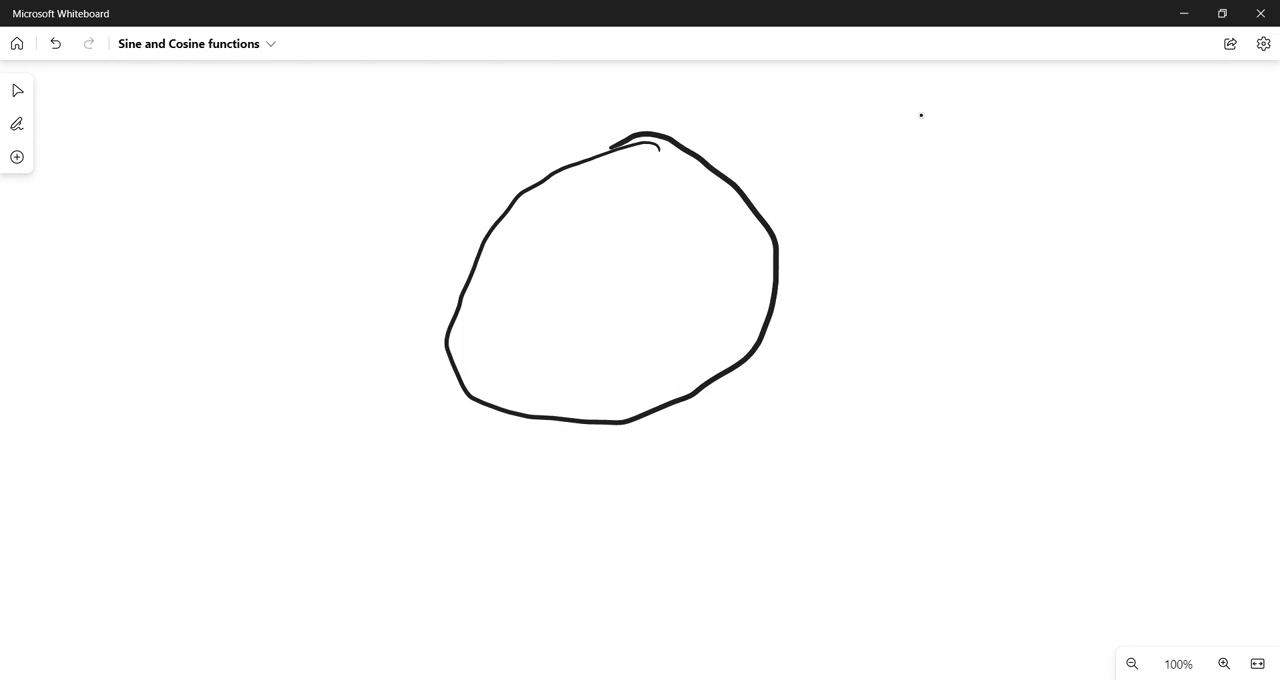
drag(620, 76, 594, 500)
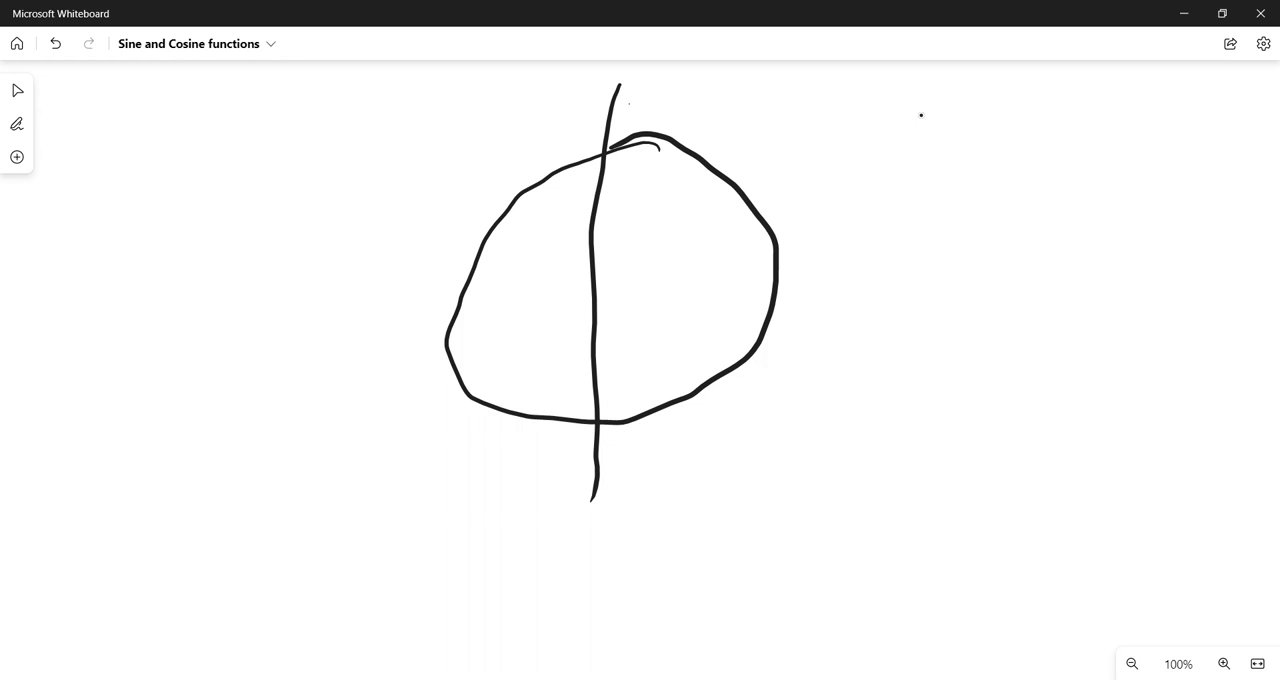
drag(358, 290, 838, 304)
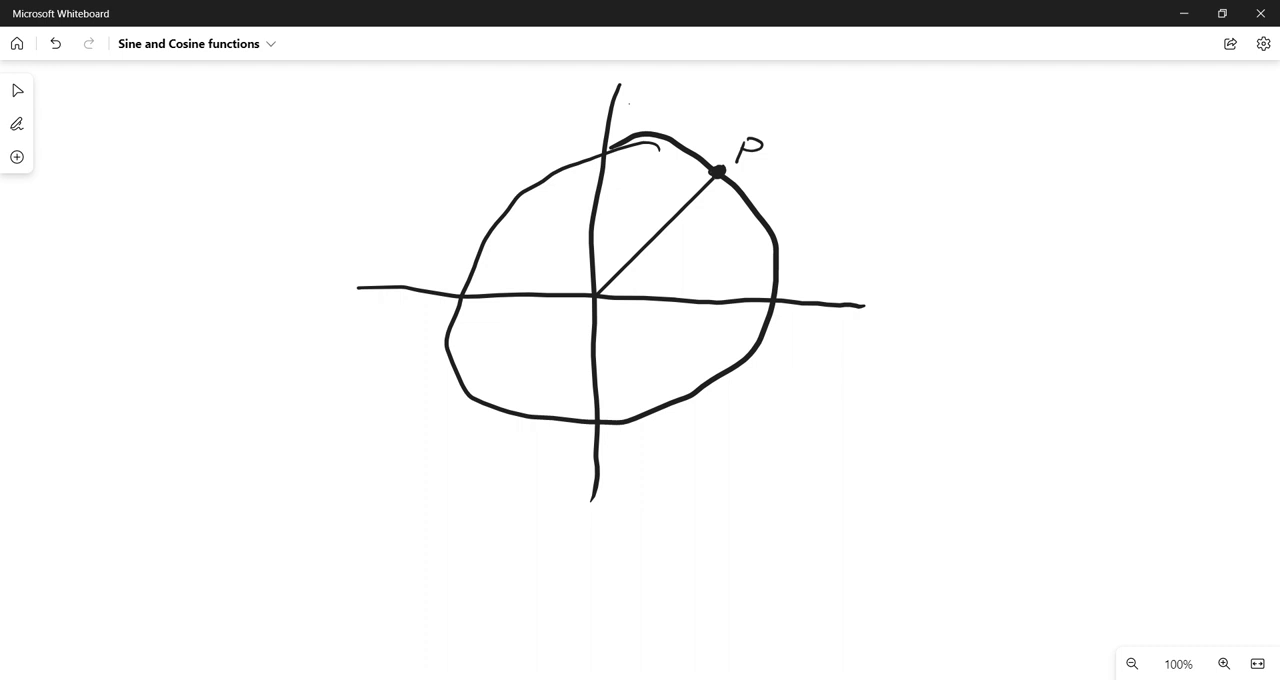
Drop a vertical segment from P to the axis and mark the radius with an arrow and 1
drag(712, 180, 708, 284)
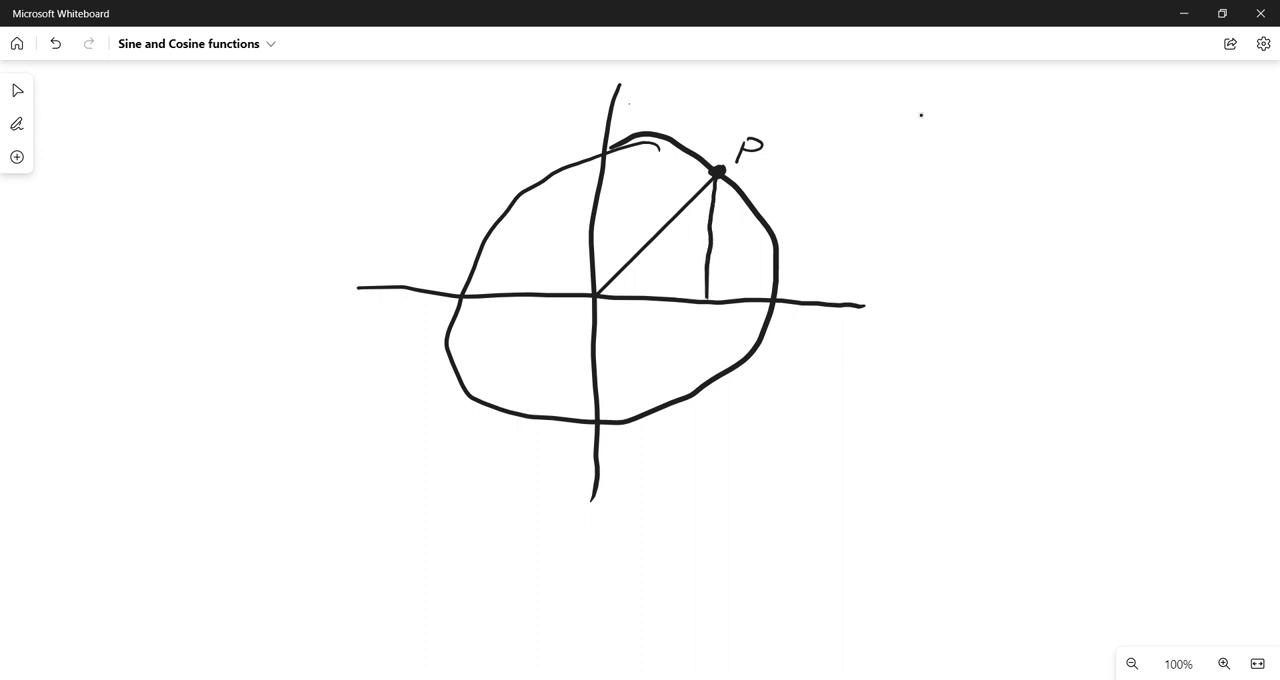
drag(632, 378, 676, 308)
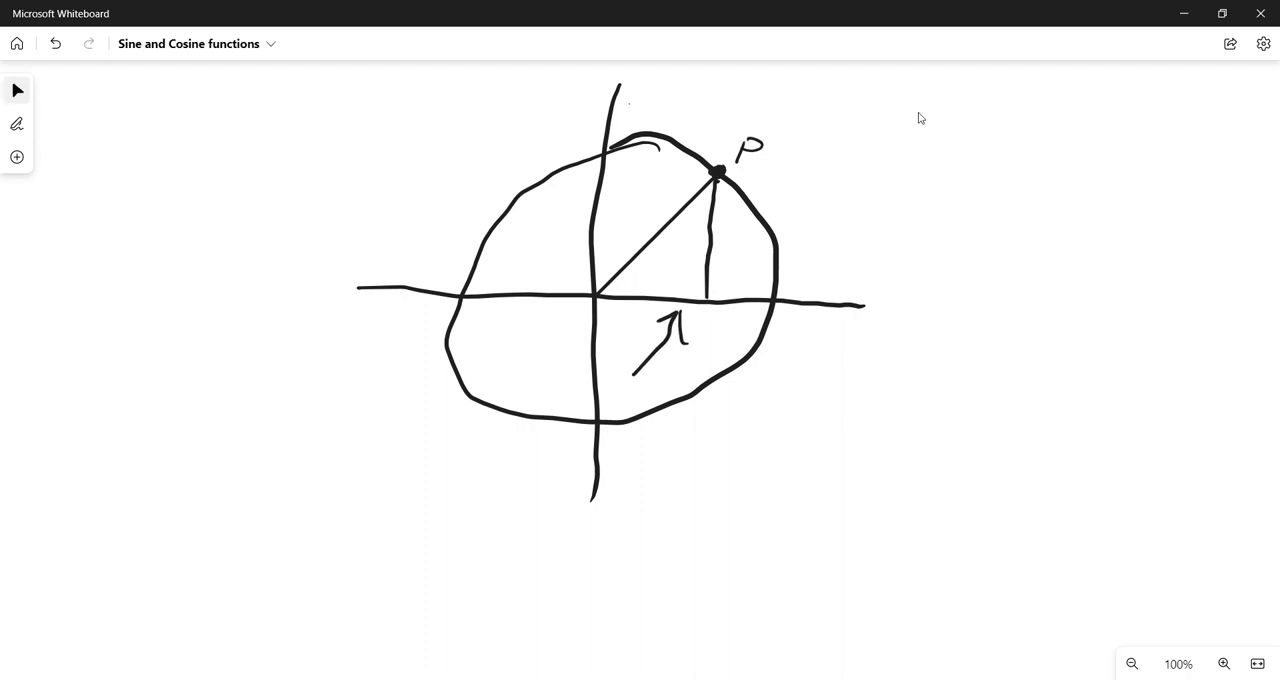
Brace the vertical segment and write Sine with sin beneath it to the right of the circle
drag(718, 184, 722, 240)
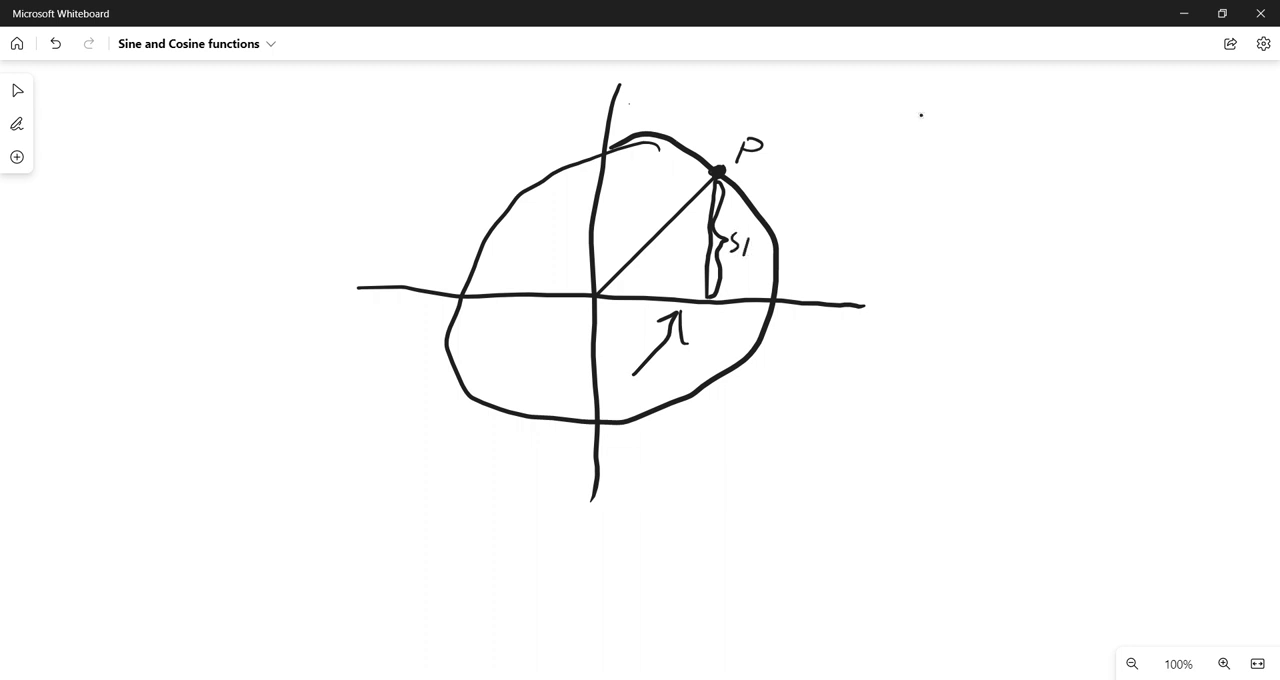
drag(740, 244, 750, 250)
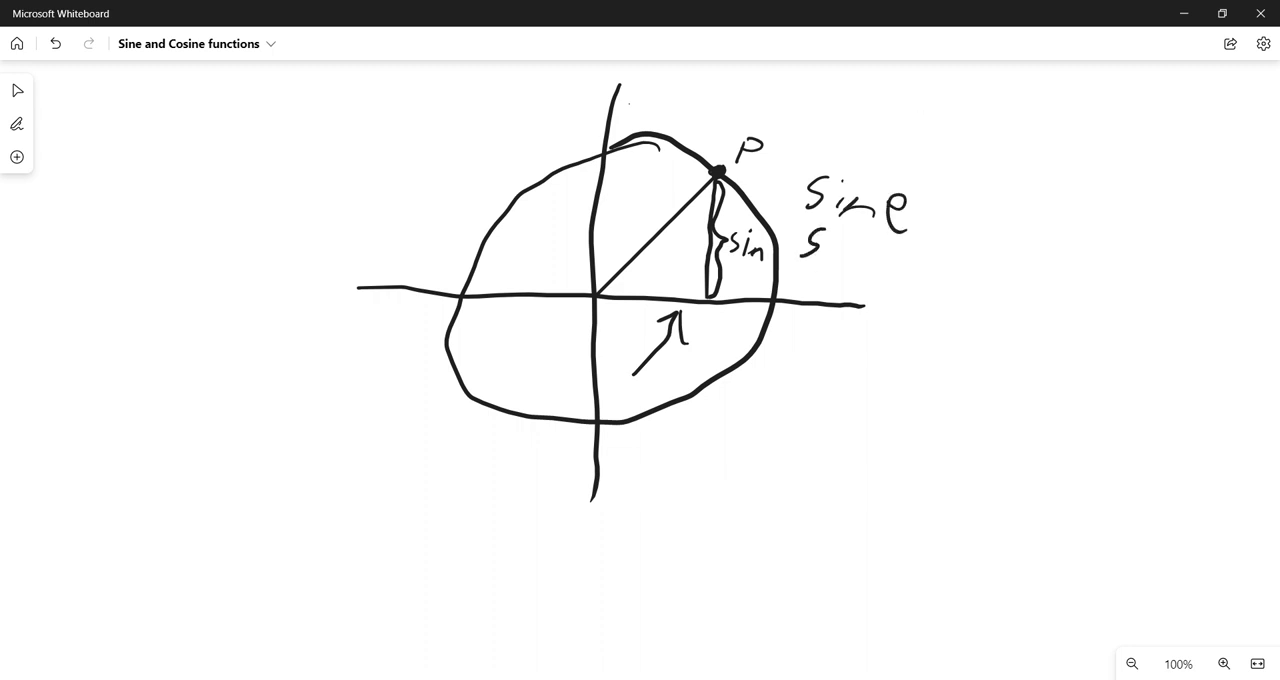
drag(804, 244, 870, 250)
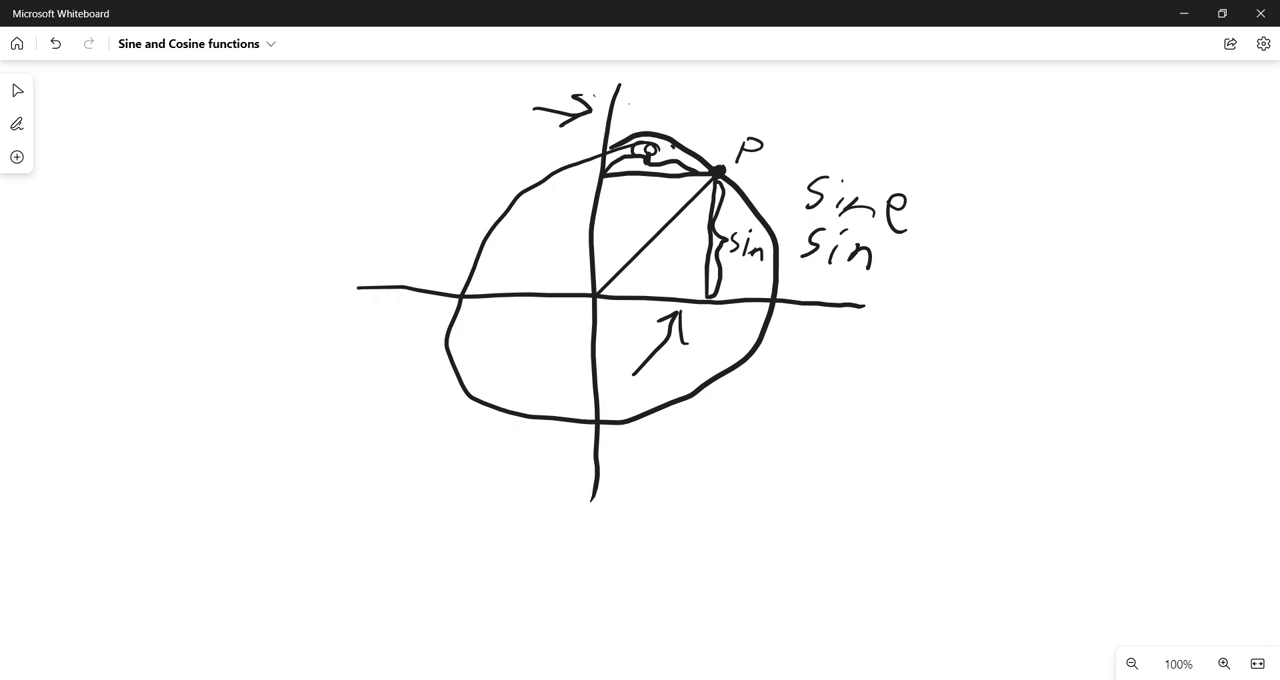
Write cos below the sine notes, scribble out a mistaken word, and write Cosine beneath
click(920, 116)
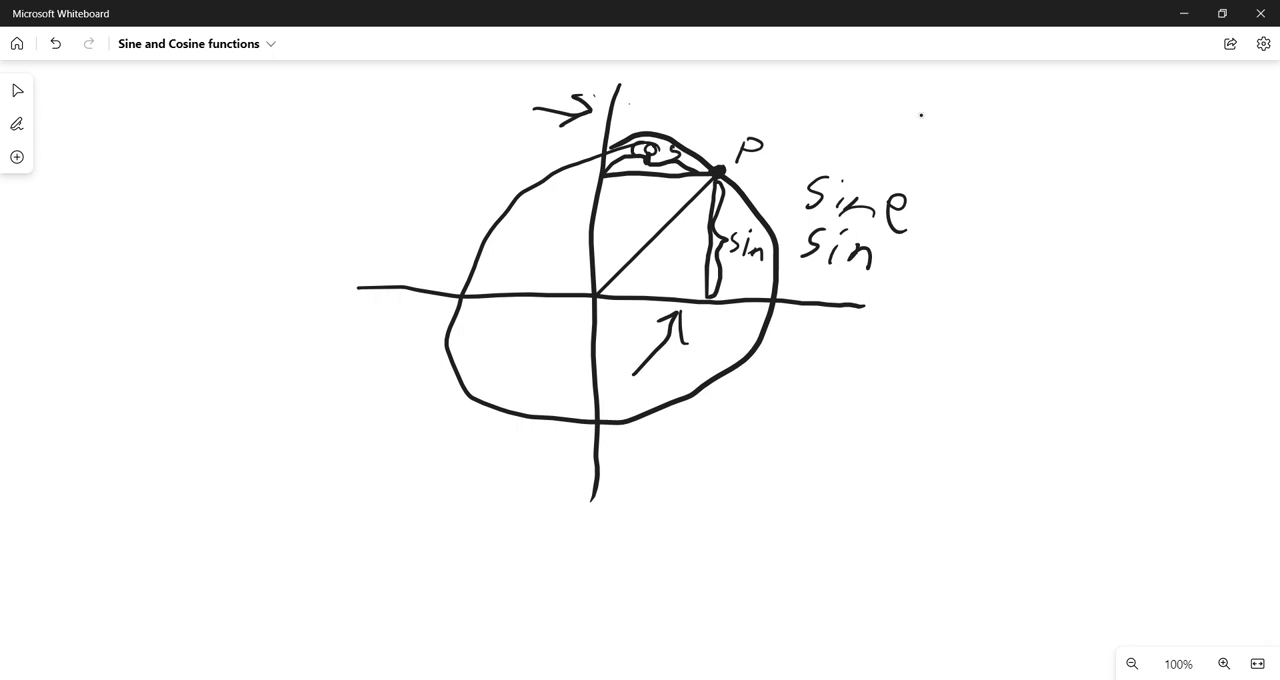
drag(804, 360, 876, 360)
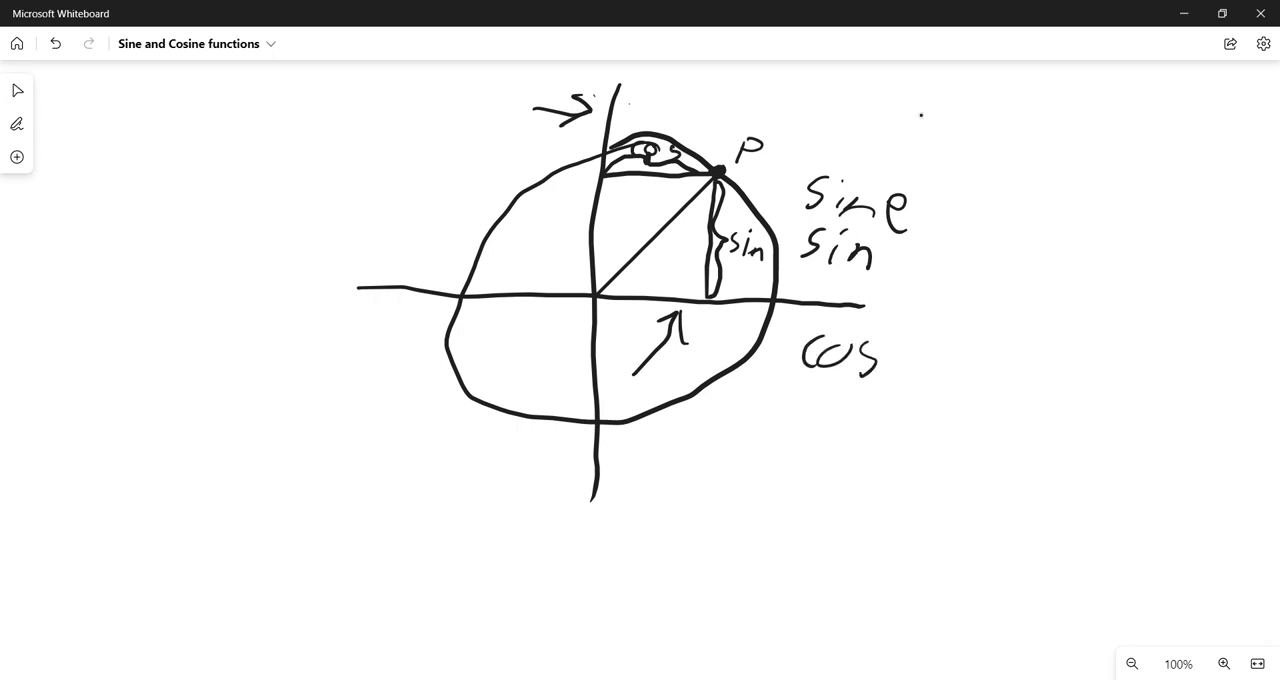
drag(800, 384, 840, 396)
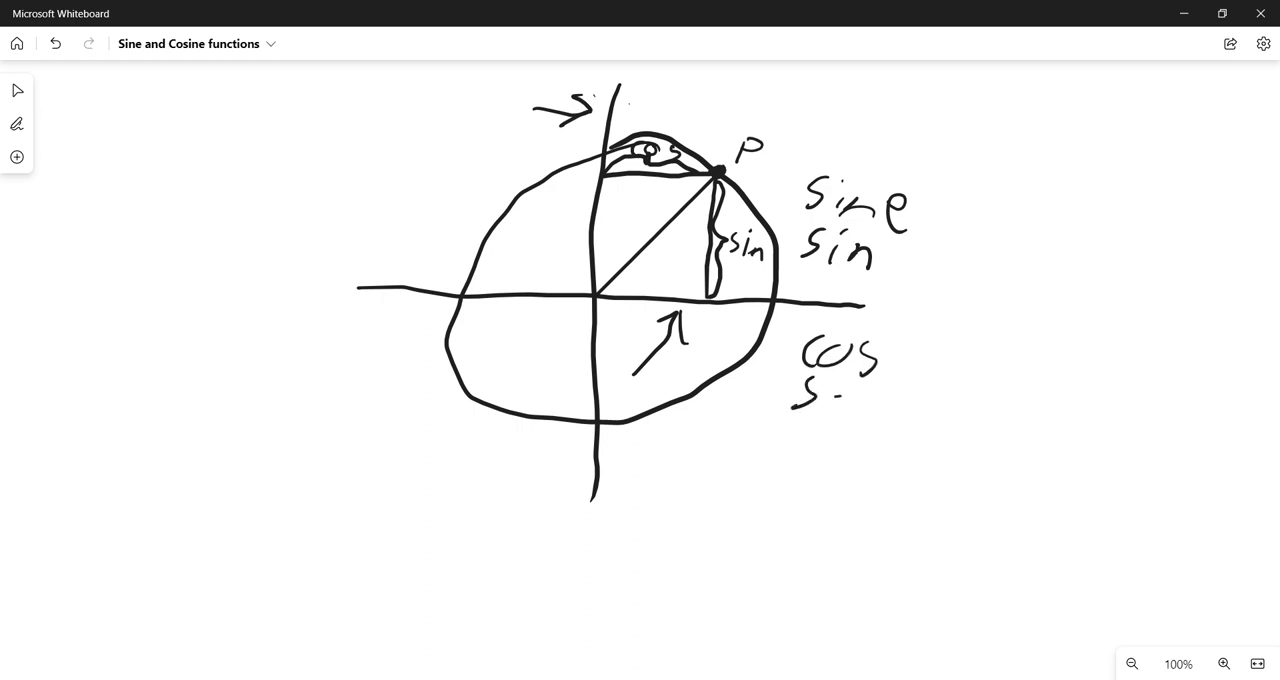
drag(800, 400, 870, 440)
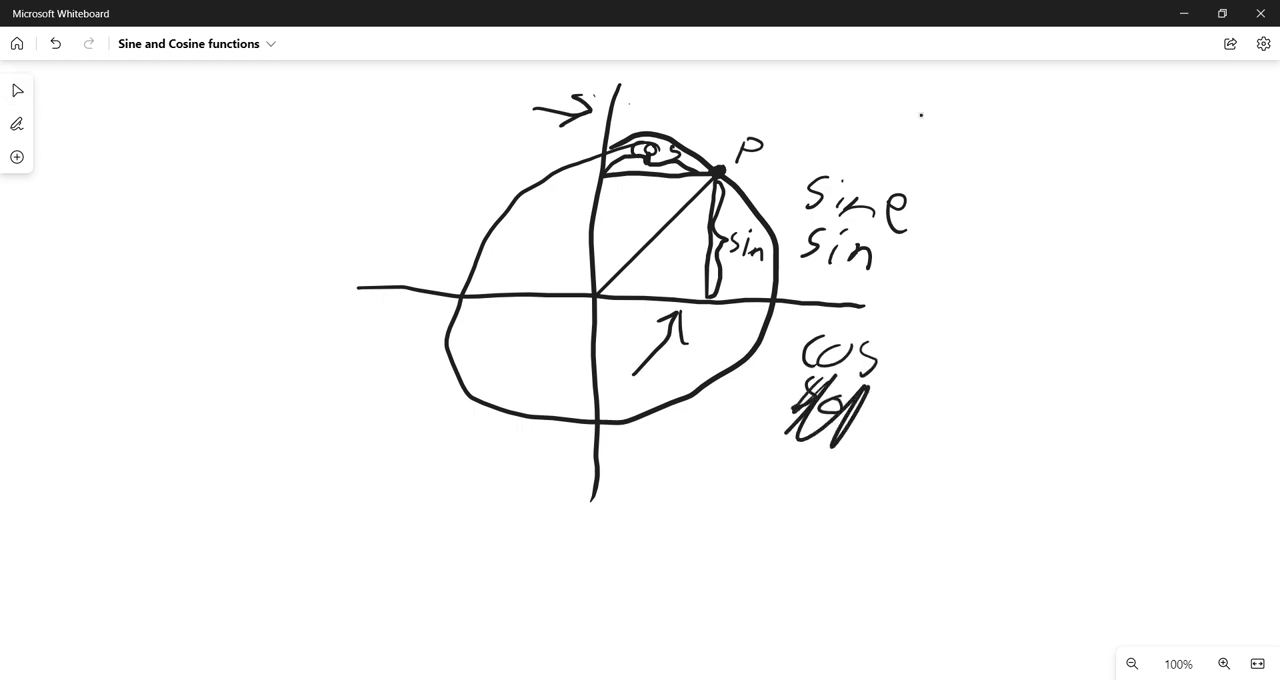
drag(770, 480, 876, 490)
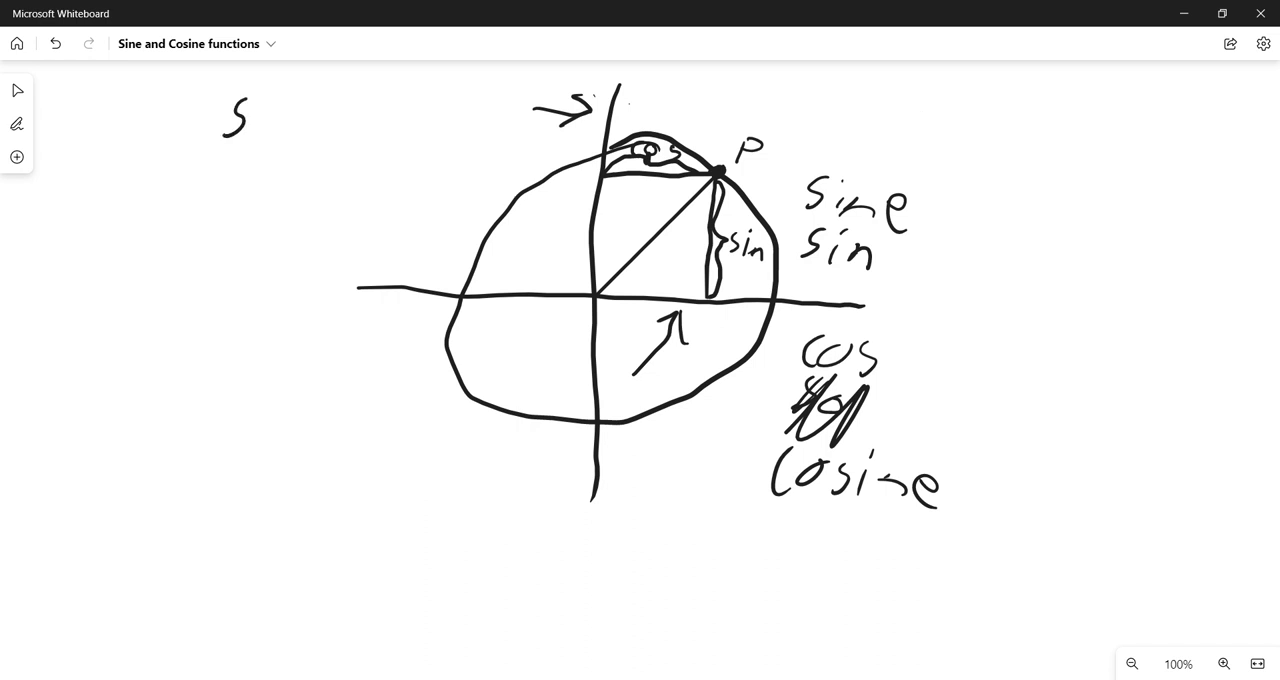
Write the sin over cos fraction at top left and sin under the 1 at the right
drag(250, 100, 258, 130)
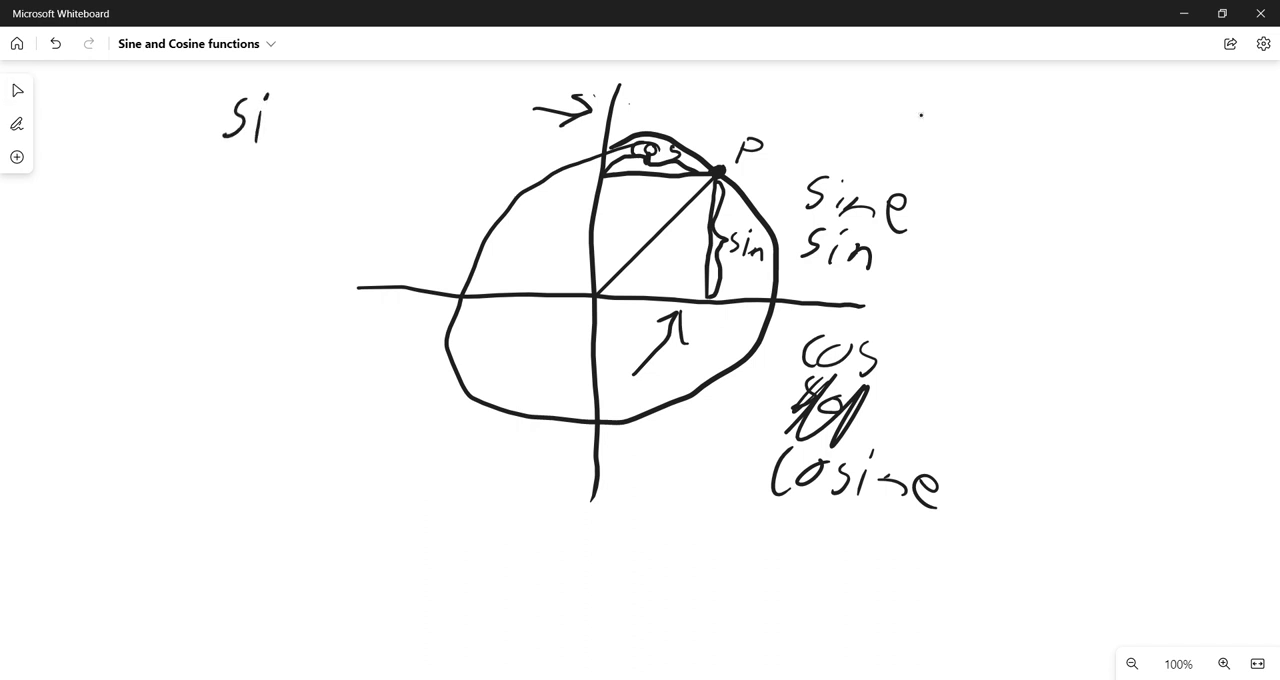
drag(210, 164, 336, 172)
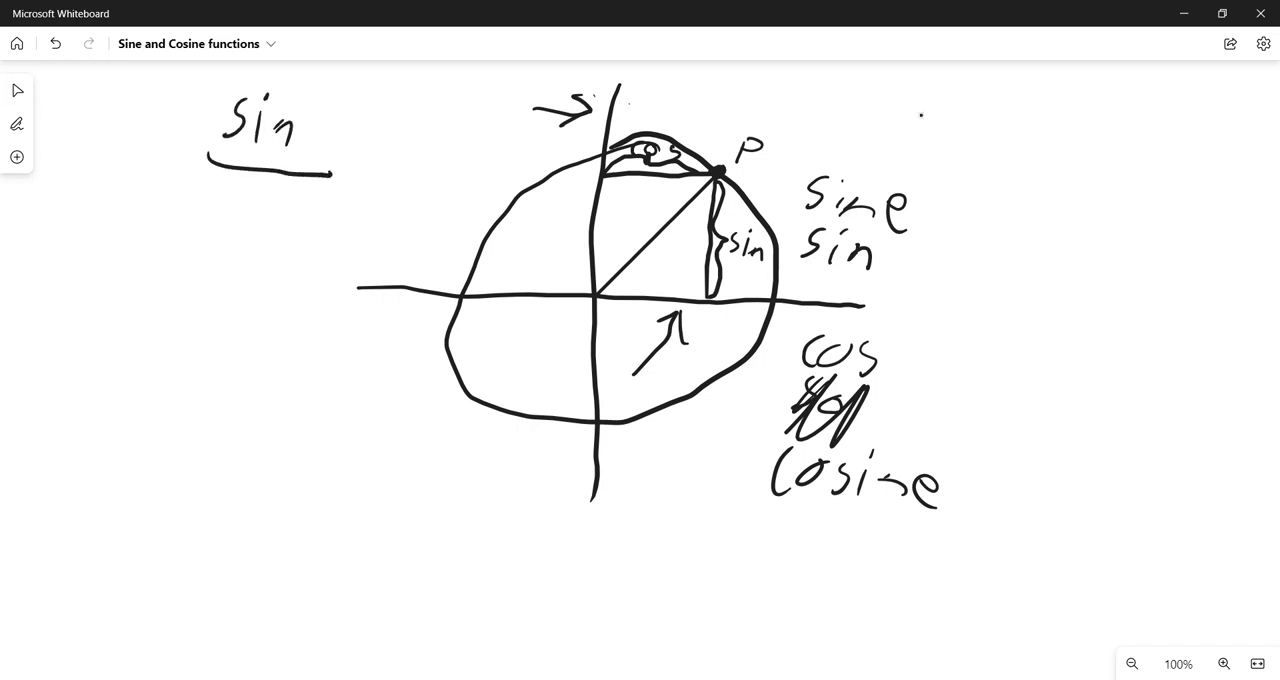
drag(210, 196, 270, 210)
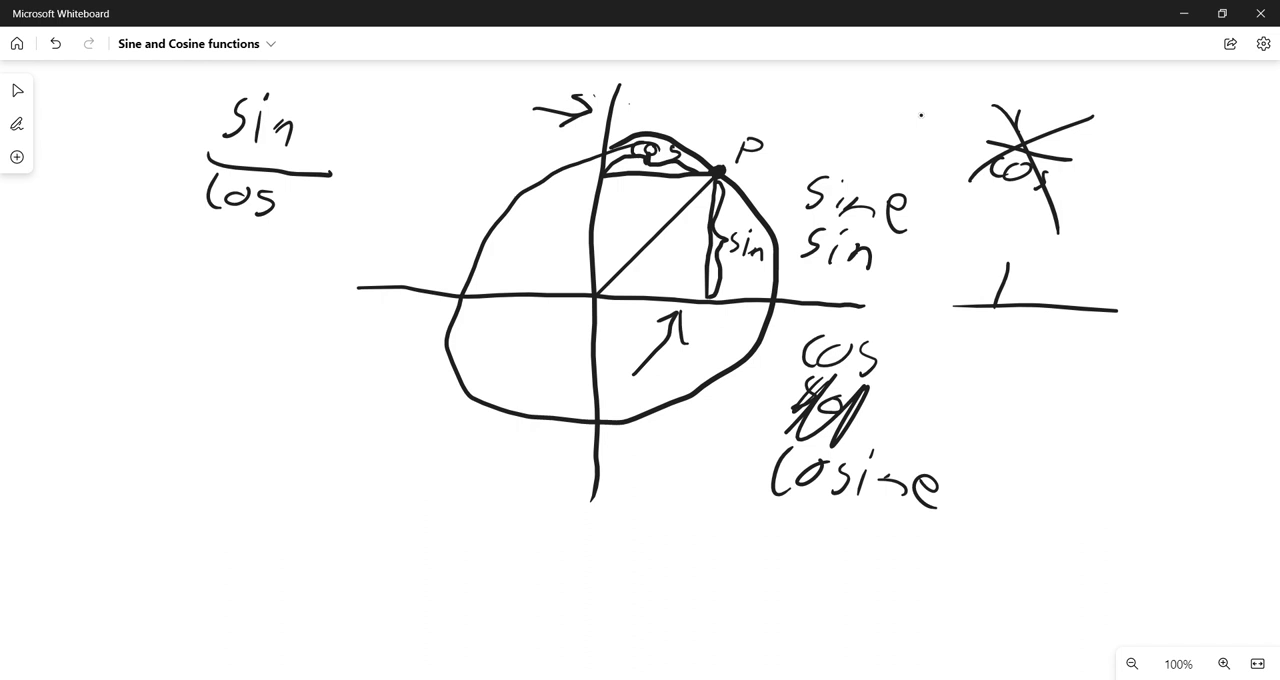
drag(976, 344, 1064, 344)
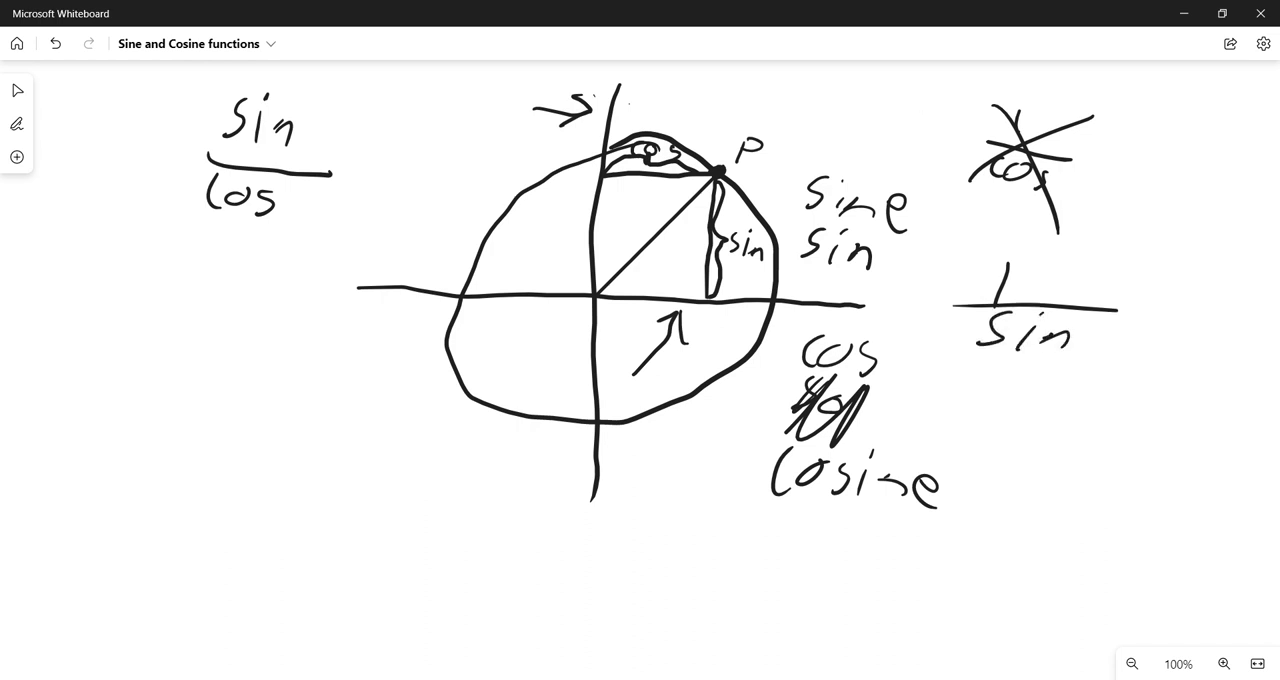